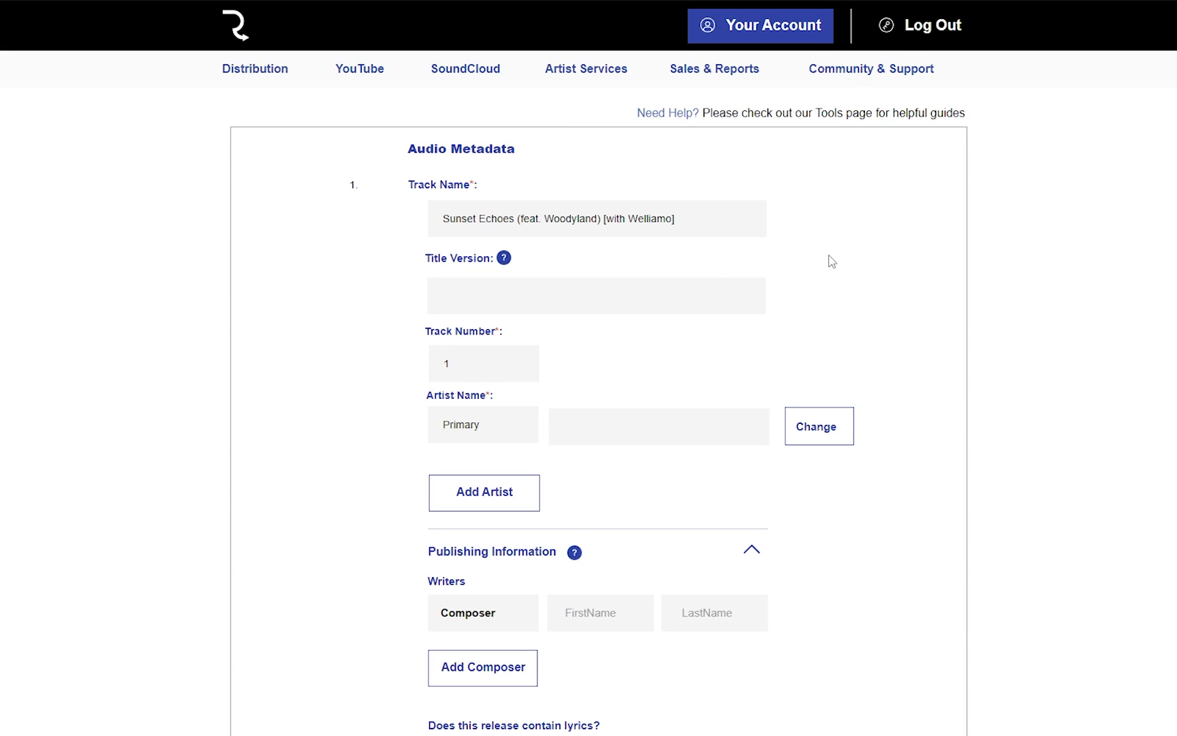
pyautogui.moveTo(698, 233)
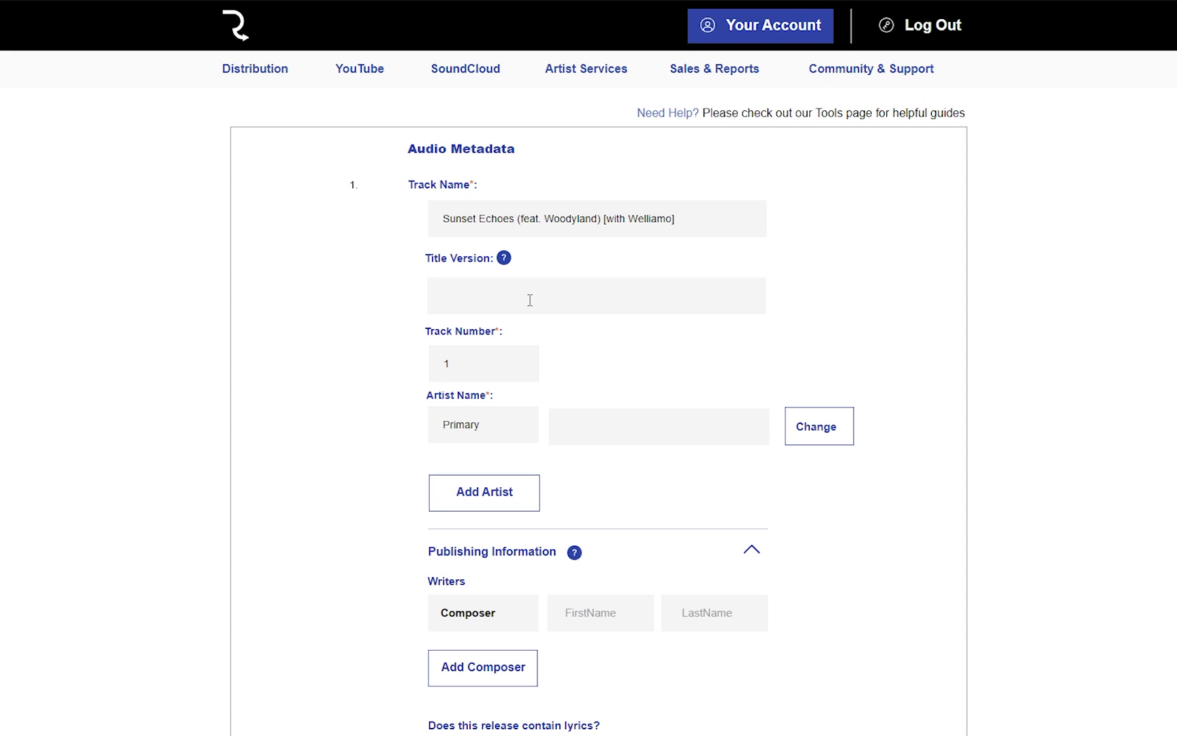
# - Search the primary Artist Name for 'simm' and browse the suggested artist profiles
pyautogui.write('Live')
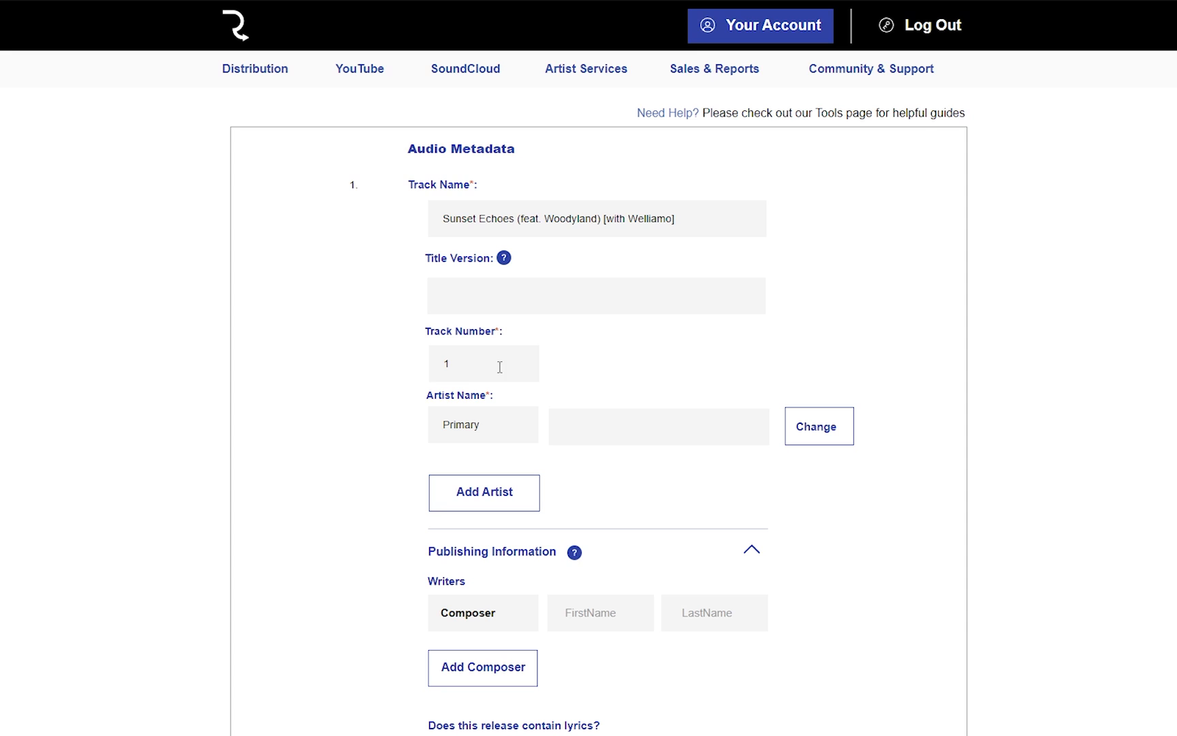
pyautogui.click(658, 425)
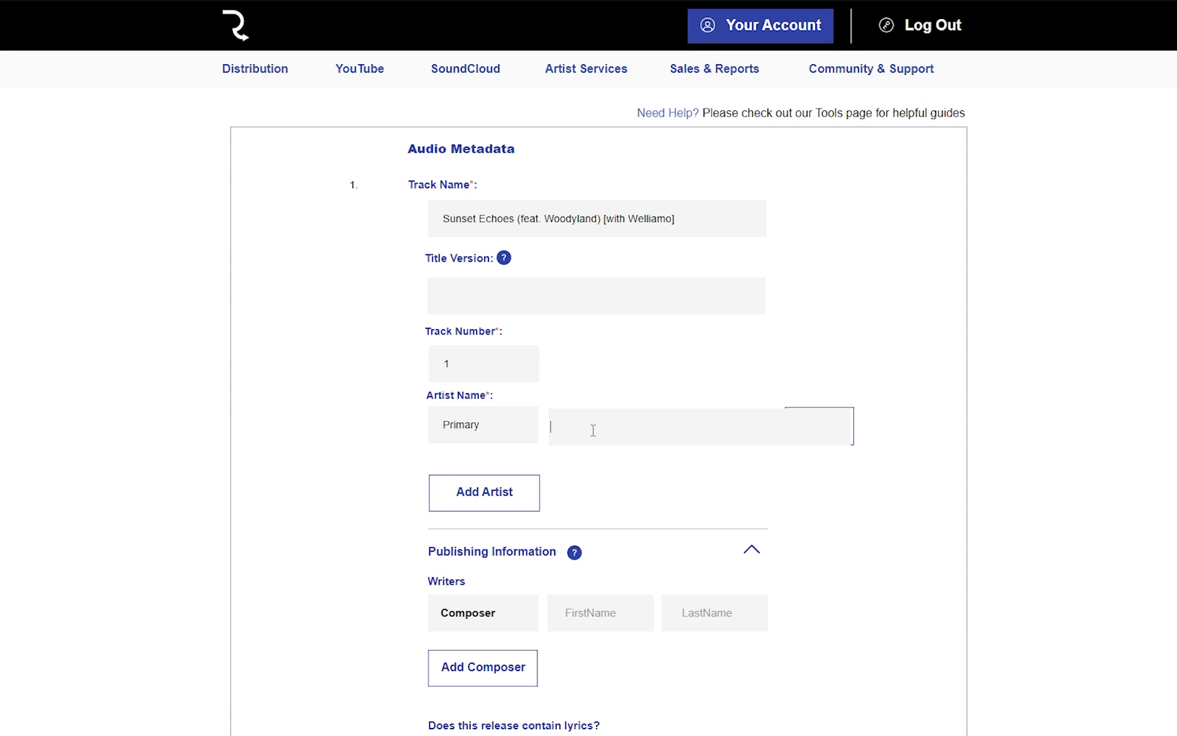
pyautogui.write('simm')
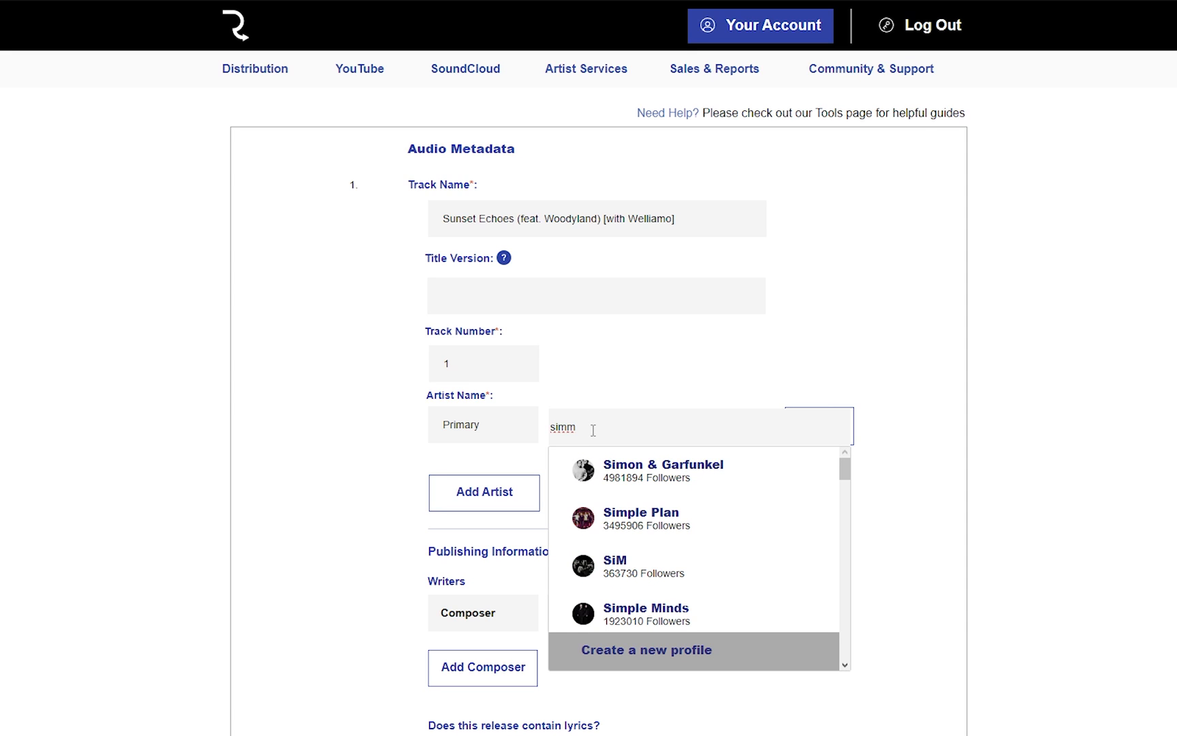
pyautogui.scroll(-3)
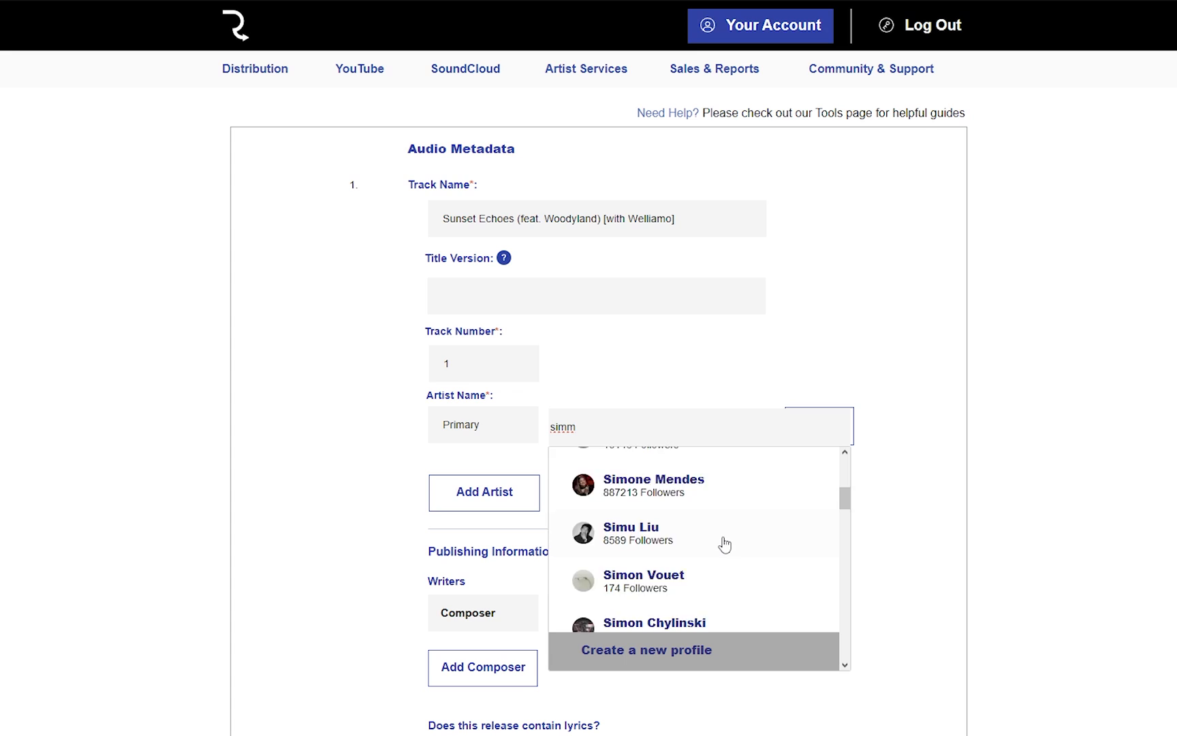
pyautogui.scroll(-3)
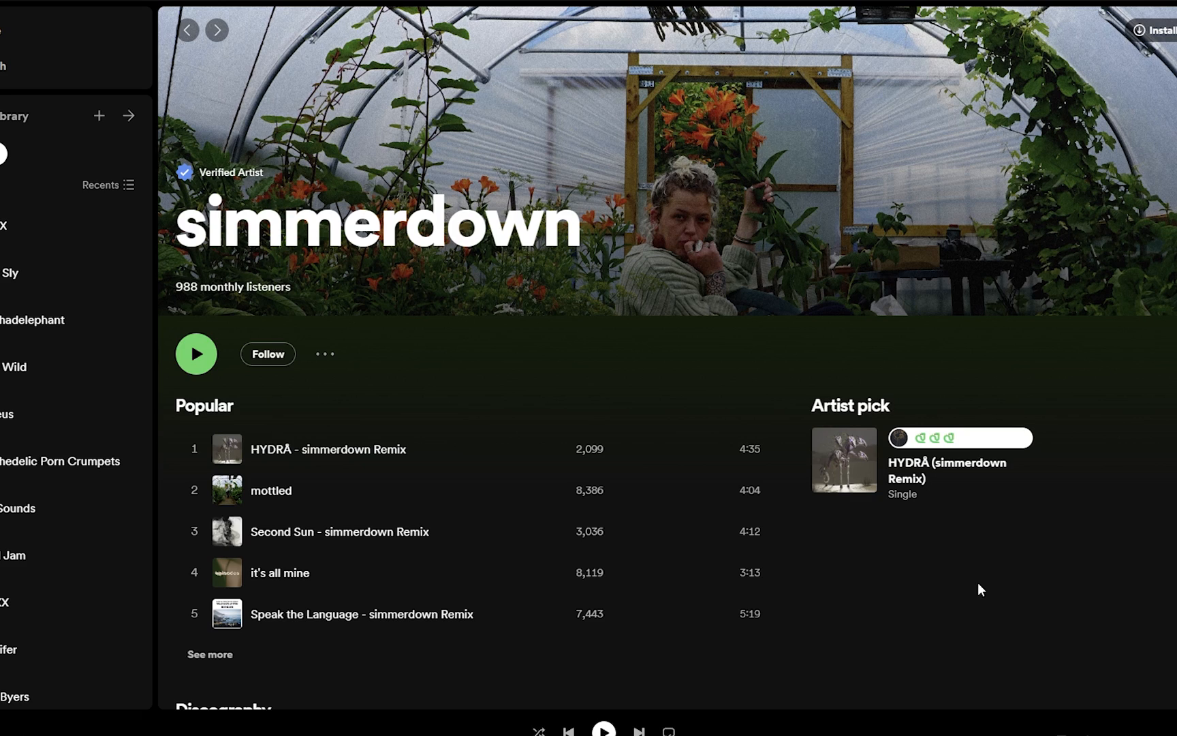
pyautogui.moveTo(324, 355)
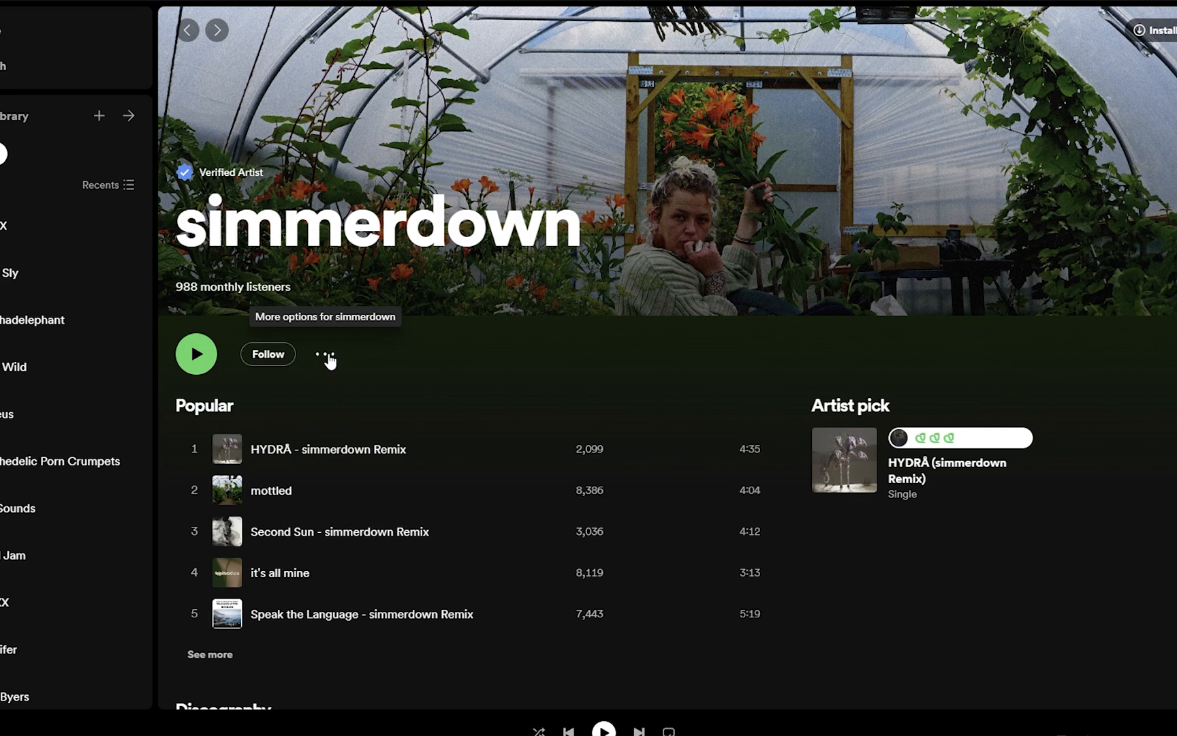
# - Show the More options menu on simmerdown's Spotify artist page
pyautogui.click(324, 354)
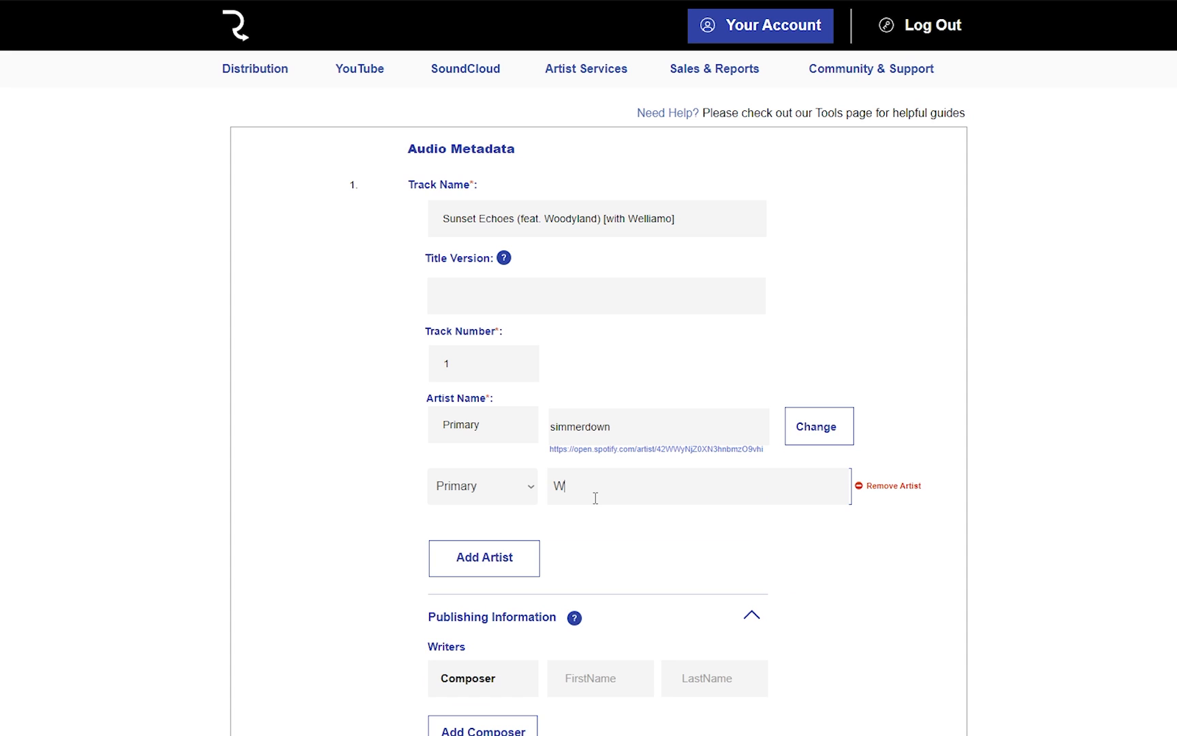
# - Create Woodyland as featuring artist and start a 'with' artist entry typed 'Wel'
pyautogui.write('oodyland')
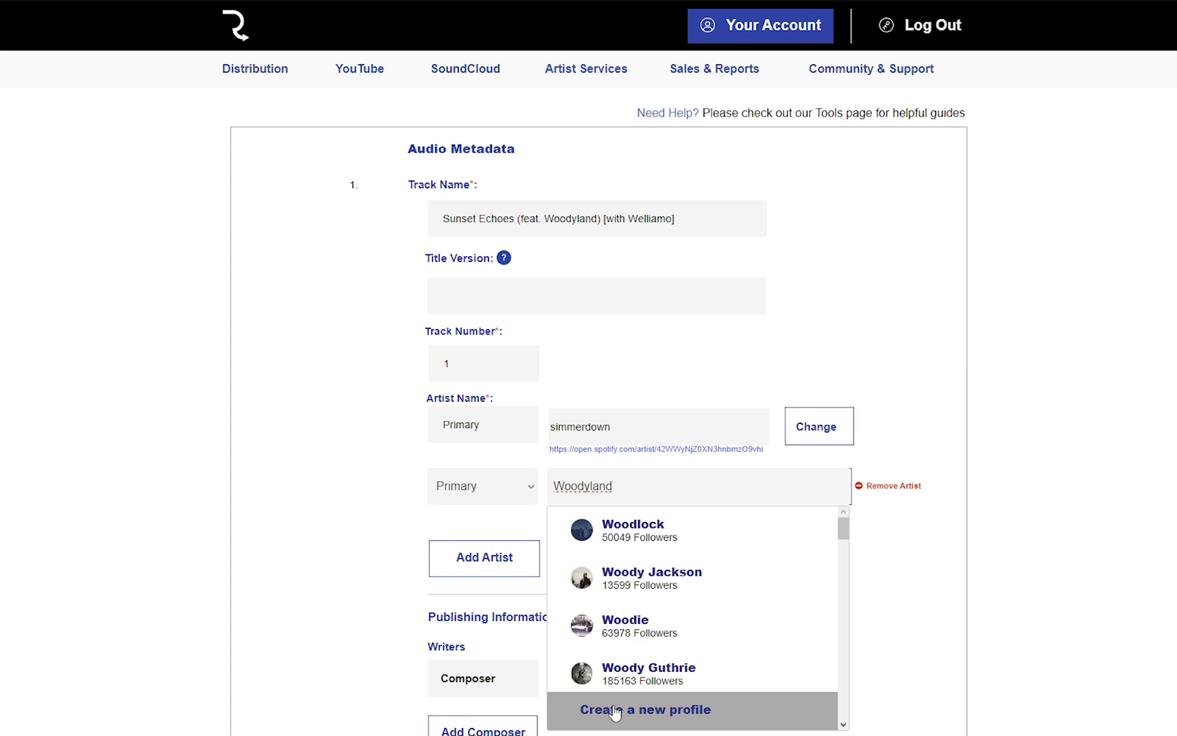
pyautogui.click(481, 486)
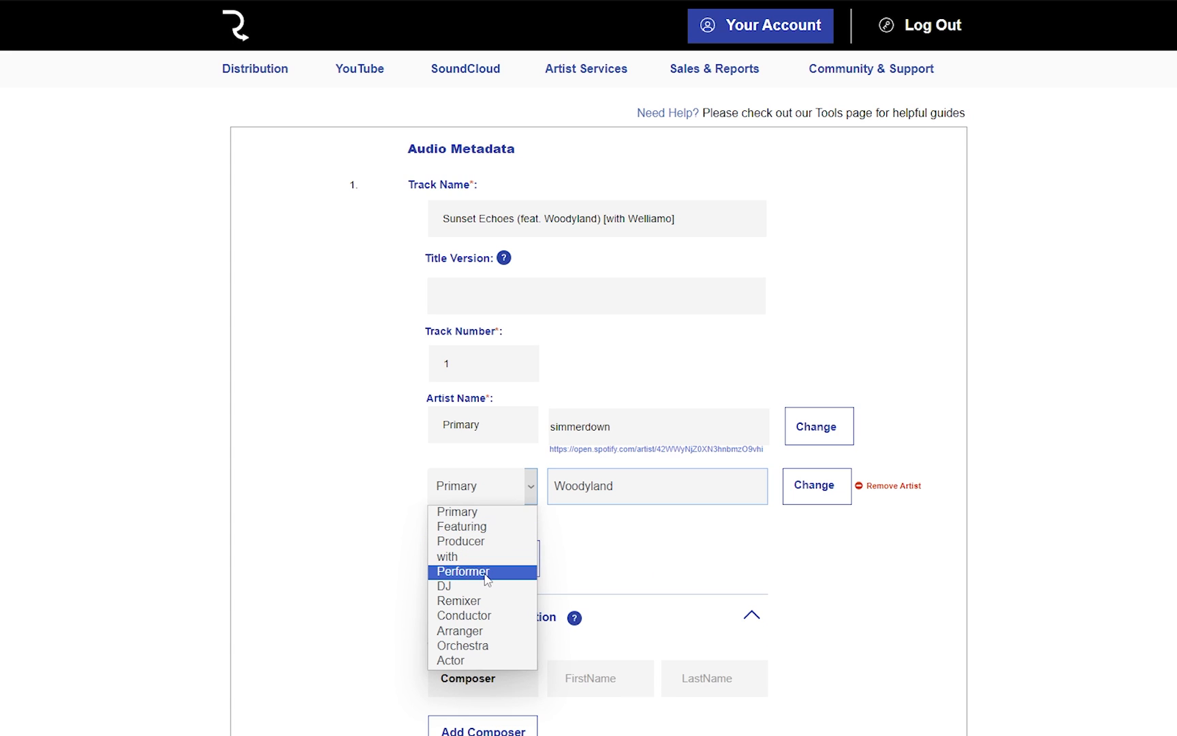
pyautogui.click(460, 526)
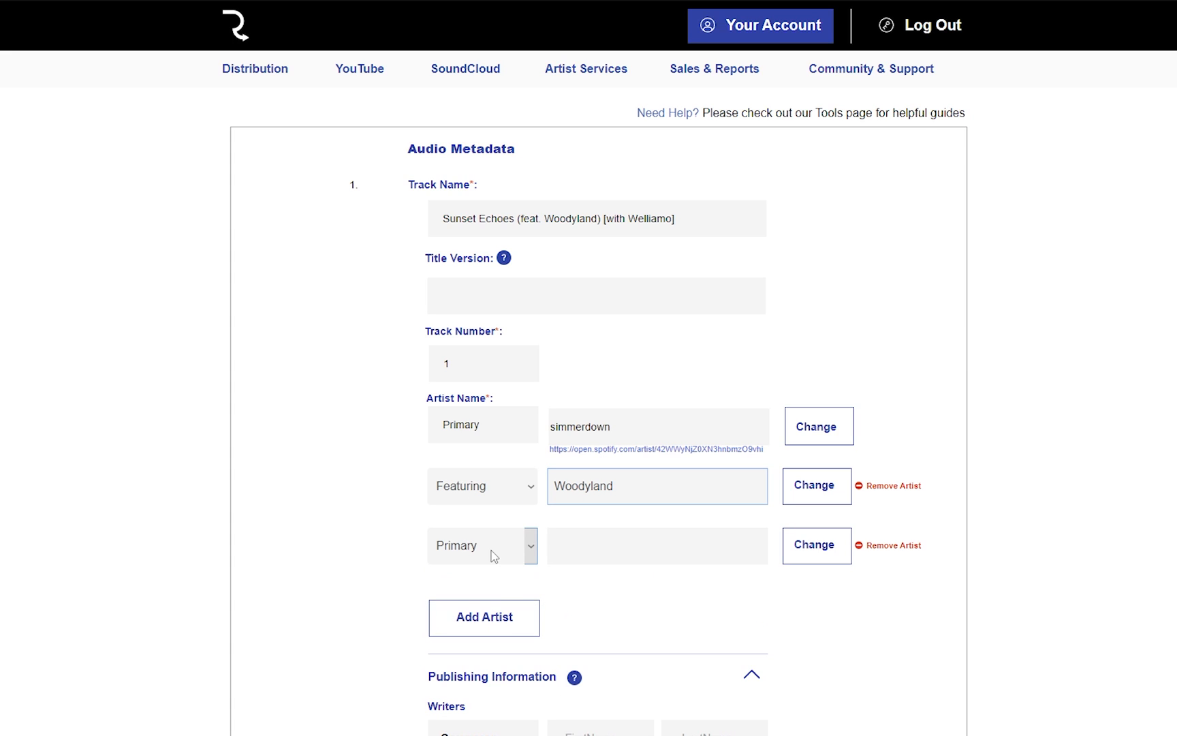
pyautogui.click(482, 546)
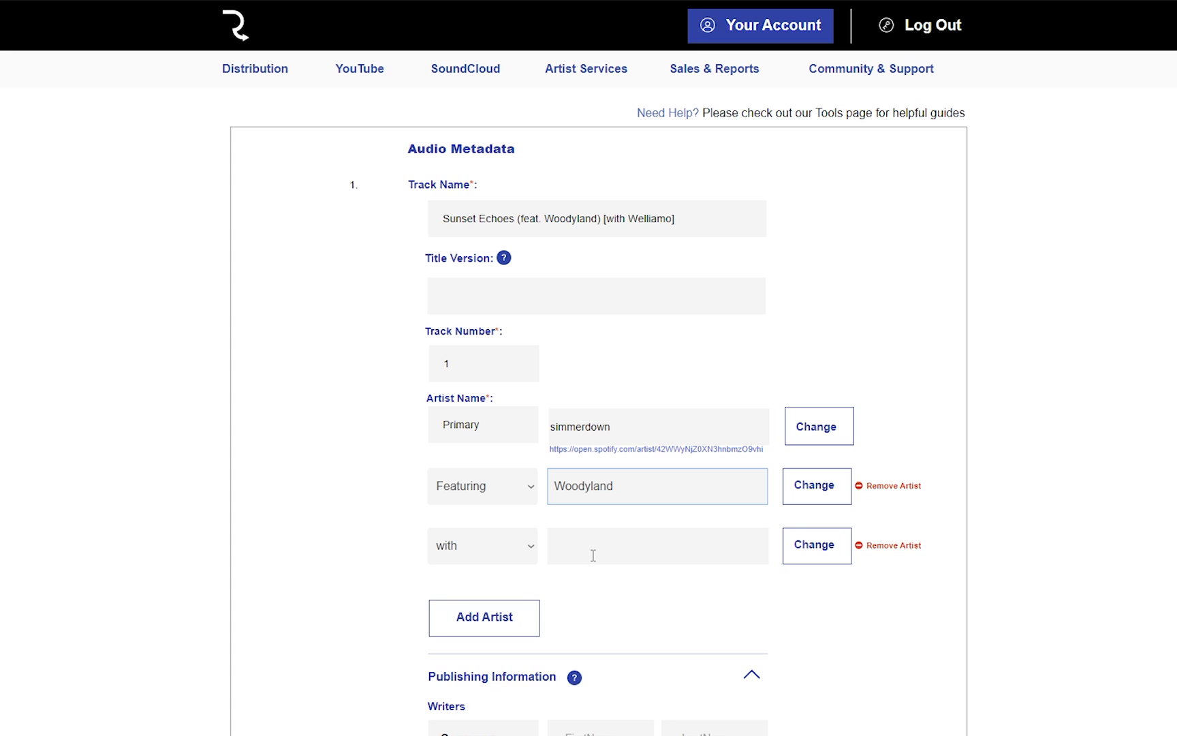
pyautogui.write('Welliamo')
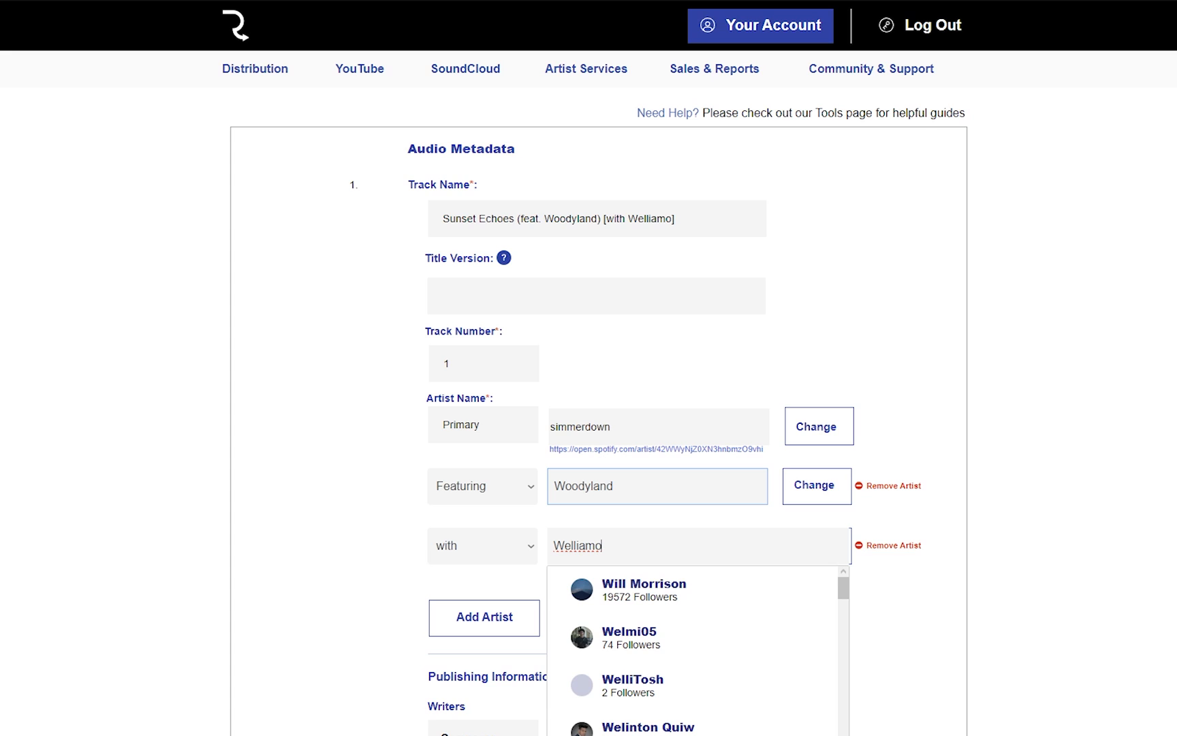
# - Scroll down to confirm Welliamo and reach the new Remixer artist row
pyautogui.scroll(-3)
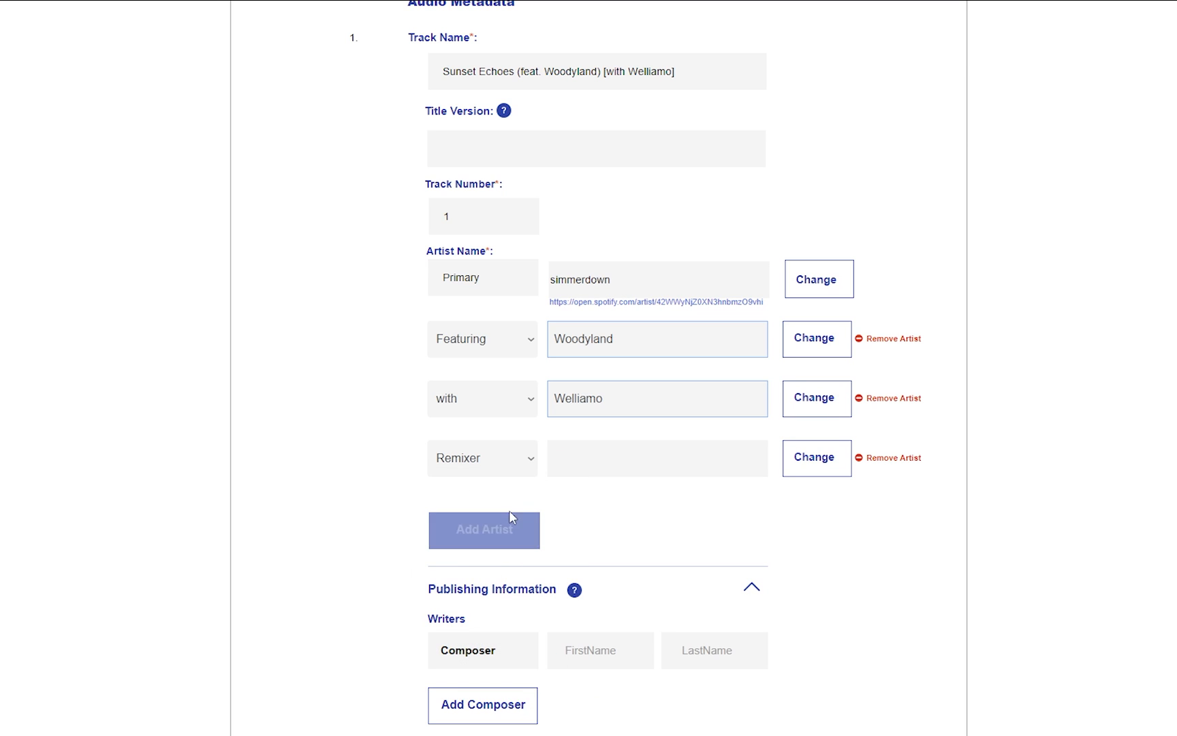
# - Remove the extra Remixer row, leaving simmerdown, Woodyland and Welliamo
pyautogui.write('Welliamo')
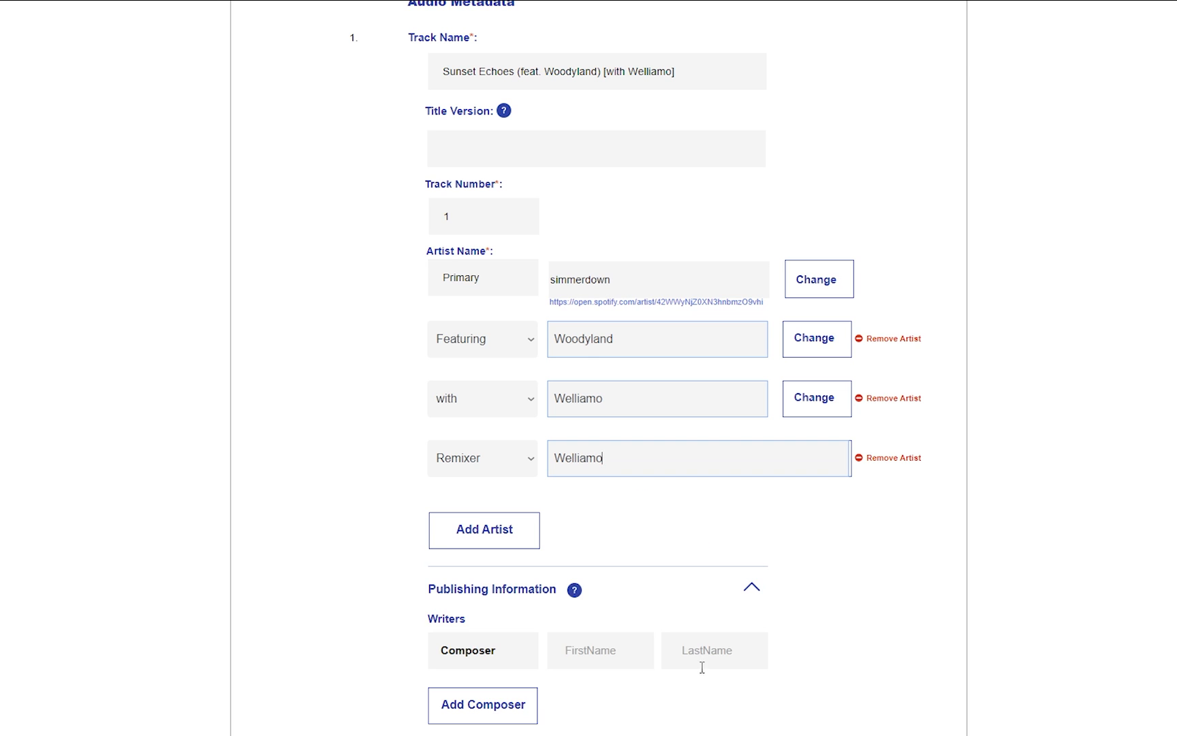
pyautogui.click(893, 458)
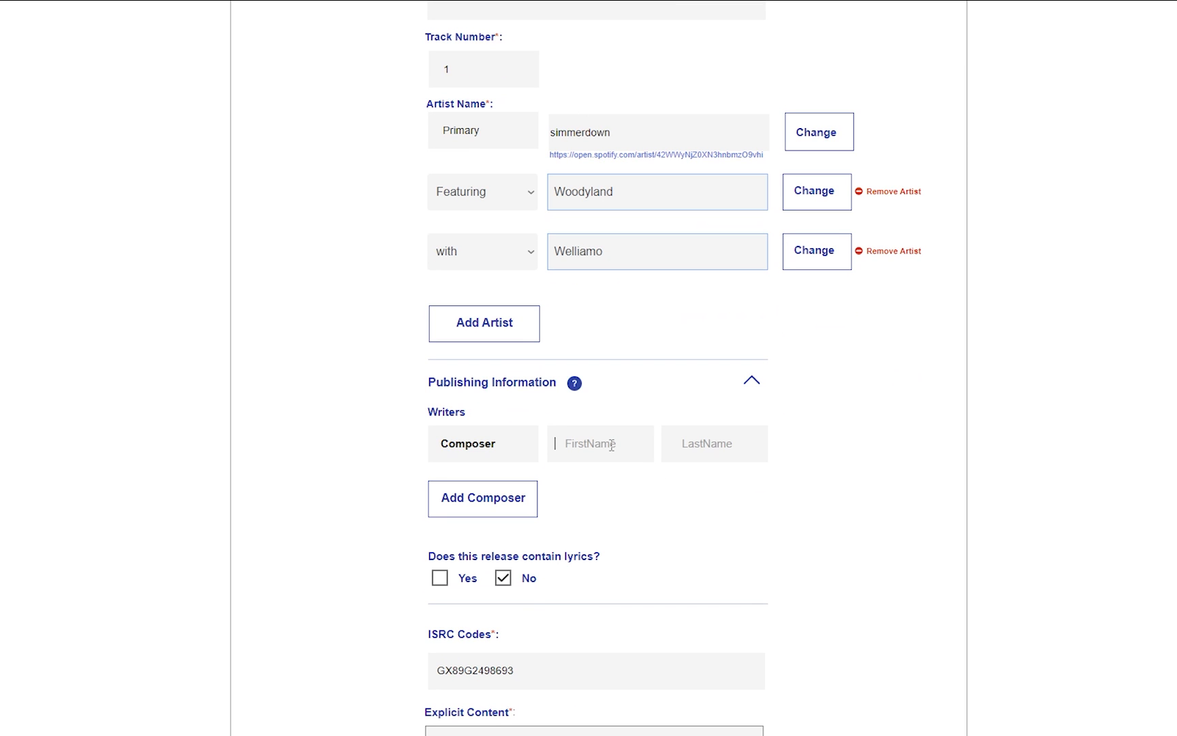
# - Enter composer Tom Whites and answer the lyrics question with No
pyautogui.write('#w')
pyautogui.write('Tom')
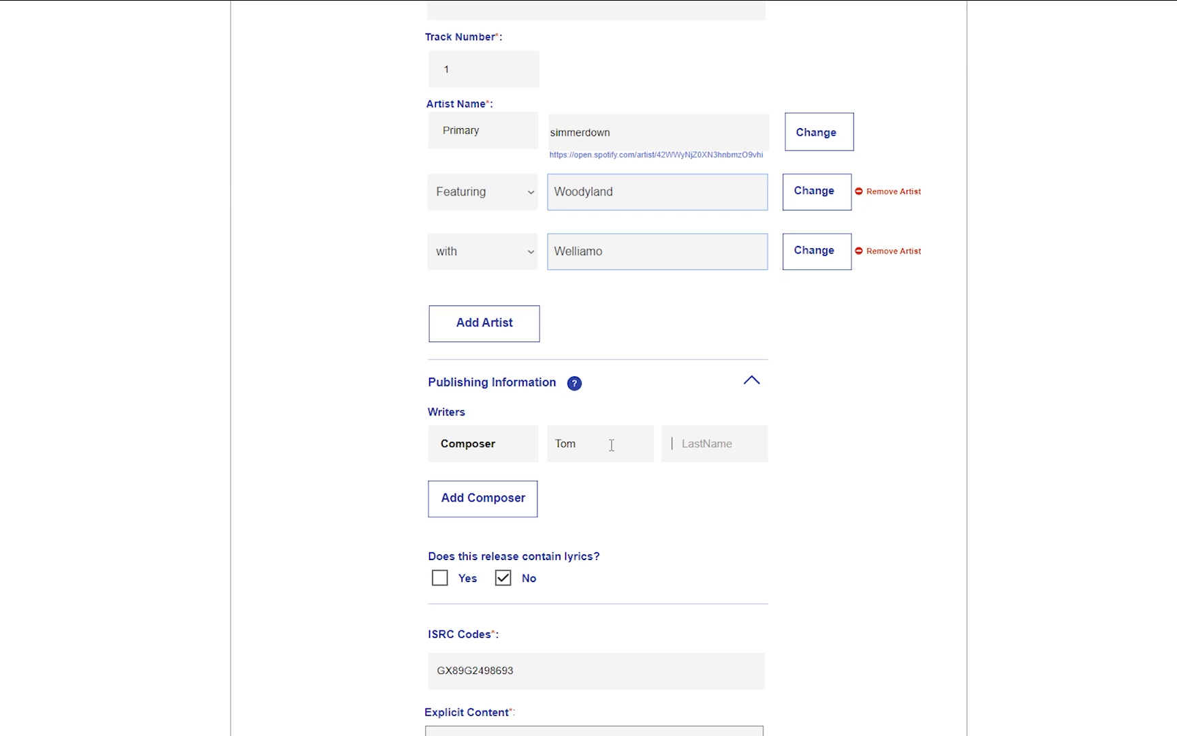
pyautogui.write('Whites')
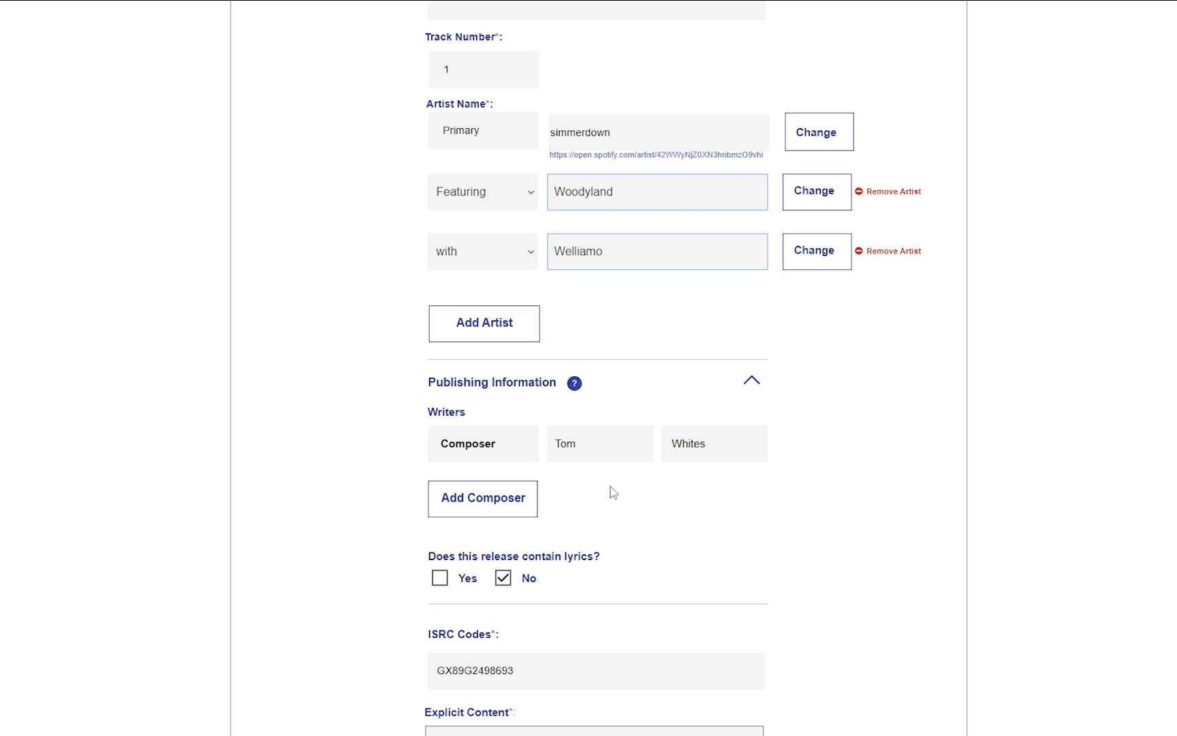
pyautogui.click(438, 578)
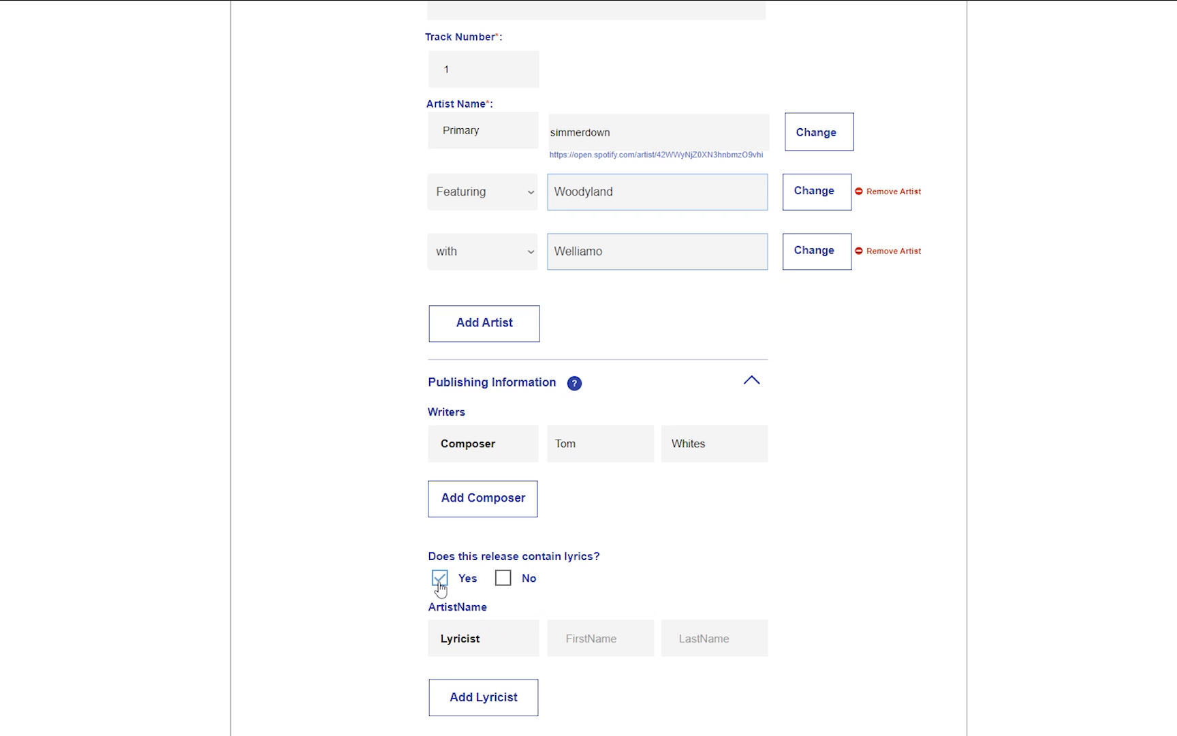
pyautogui.moveTo(502, 578)
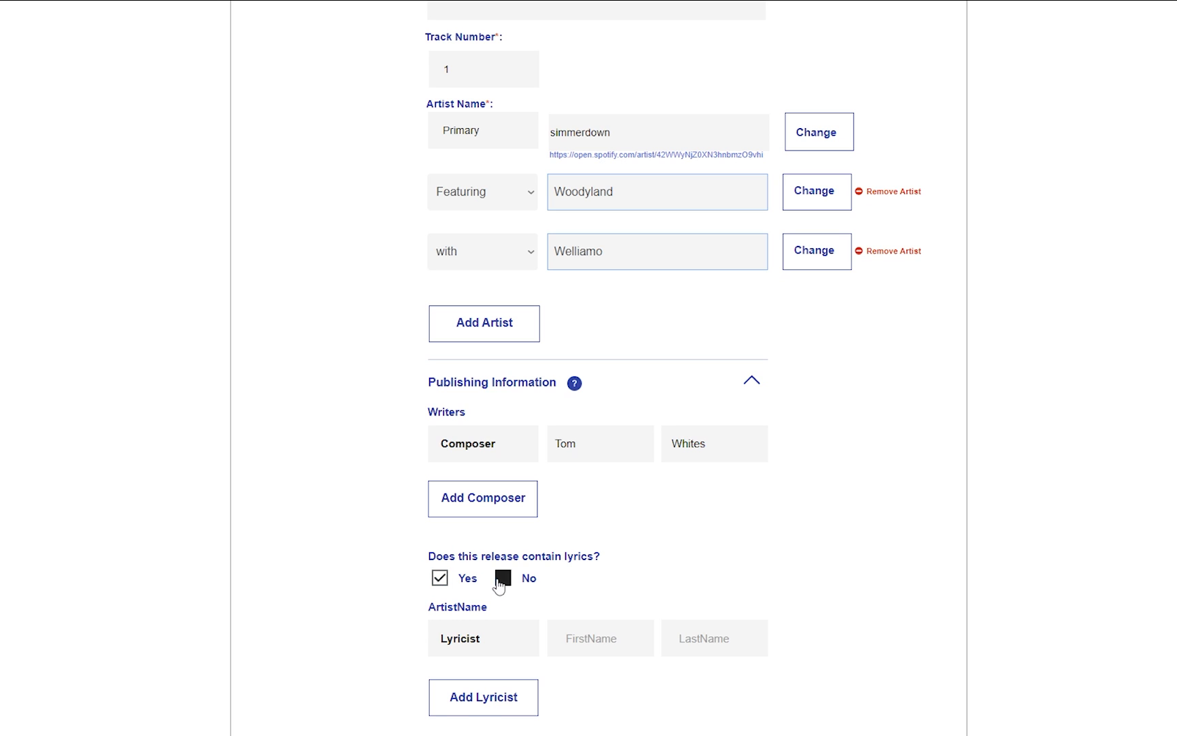
pyautogui.click(502, 579)
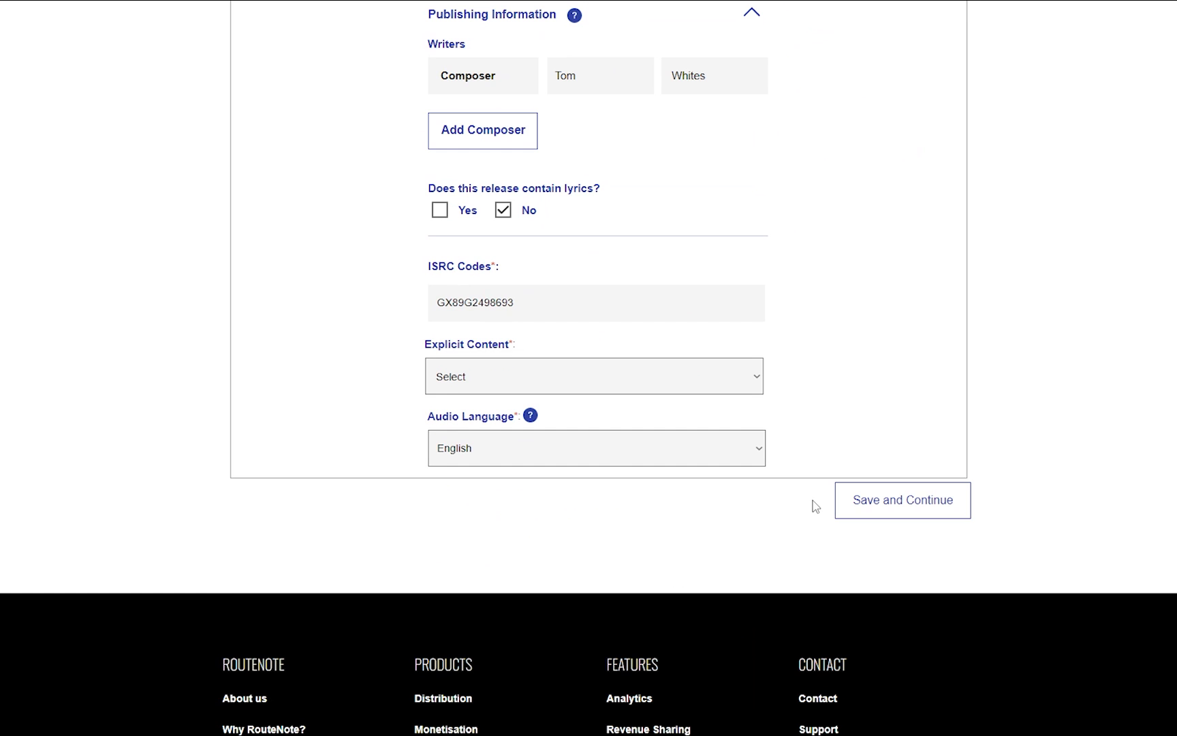
pyautogui.moveTo(816, 503)
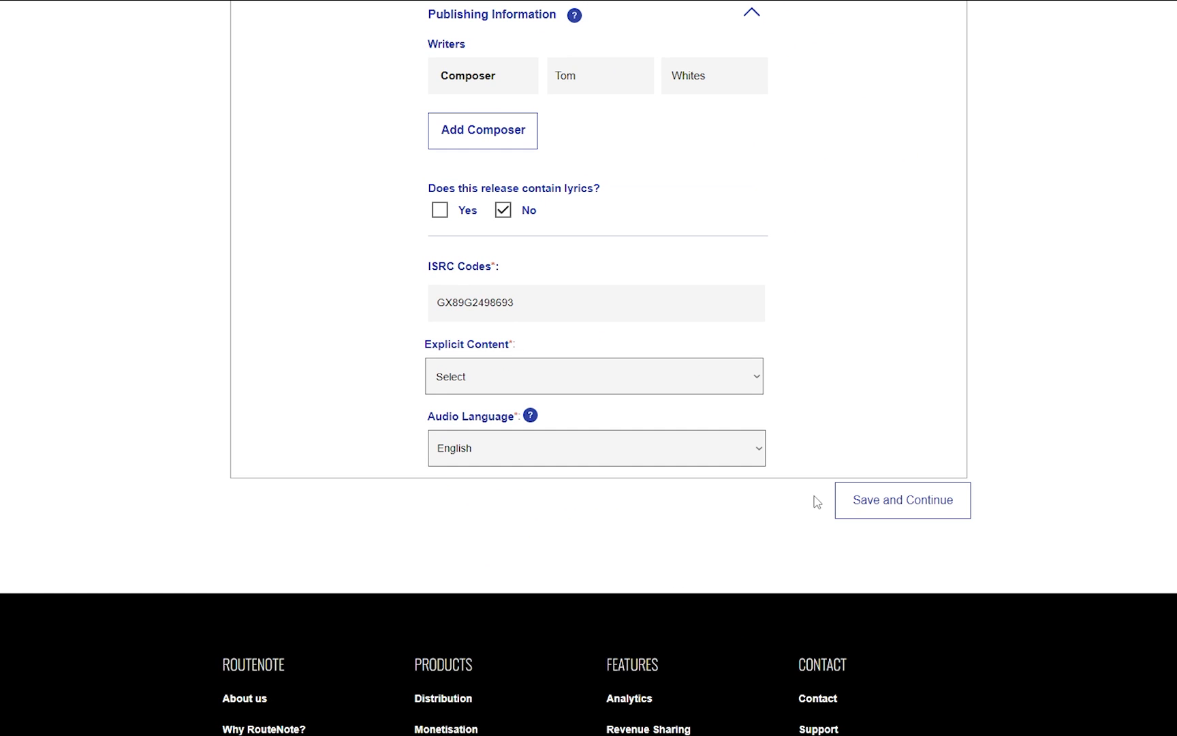
pyautogui.moveTo(827, 418)
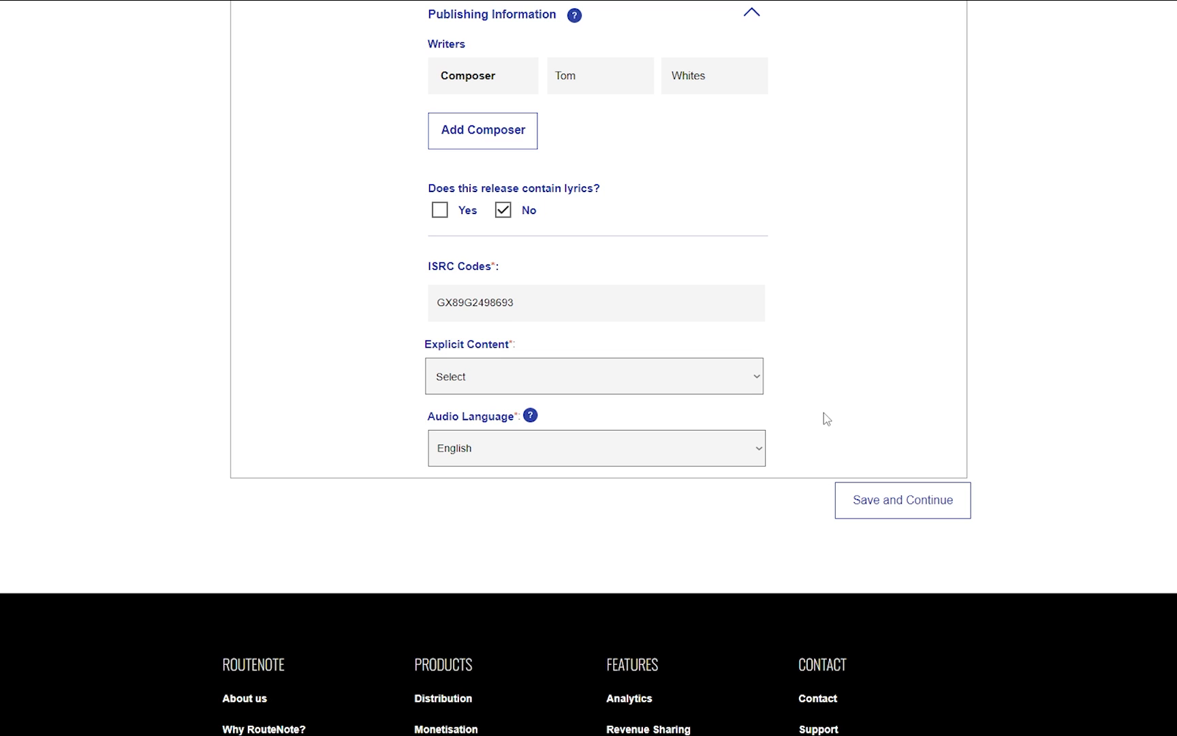
# - Set the track's Explicit Content to Cleaned Version
pyautogui.click(594, 376)
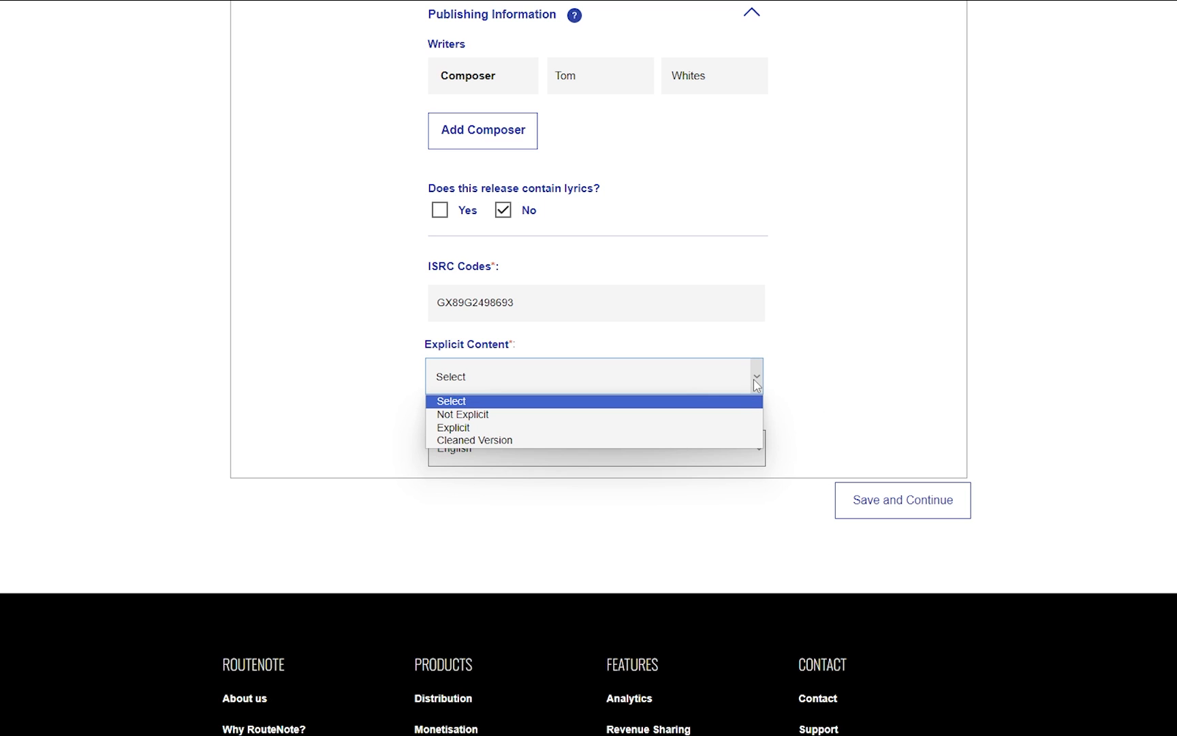
pyautogui.moveTo(454, 428)
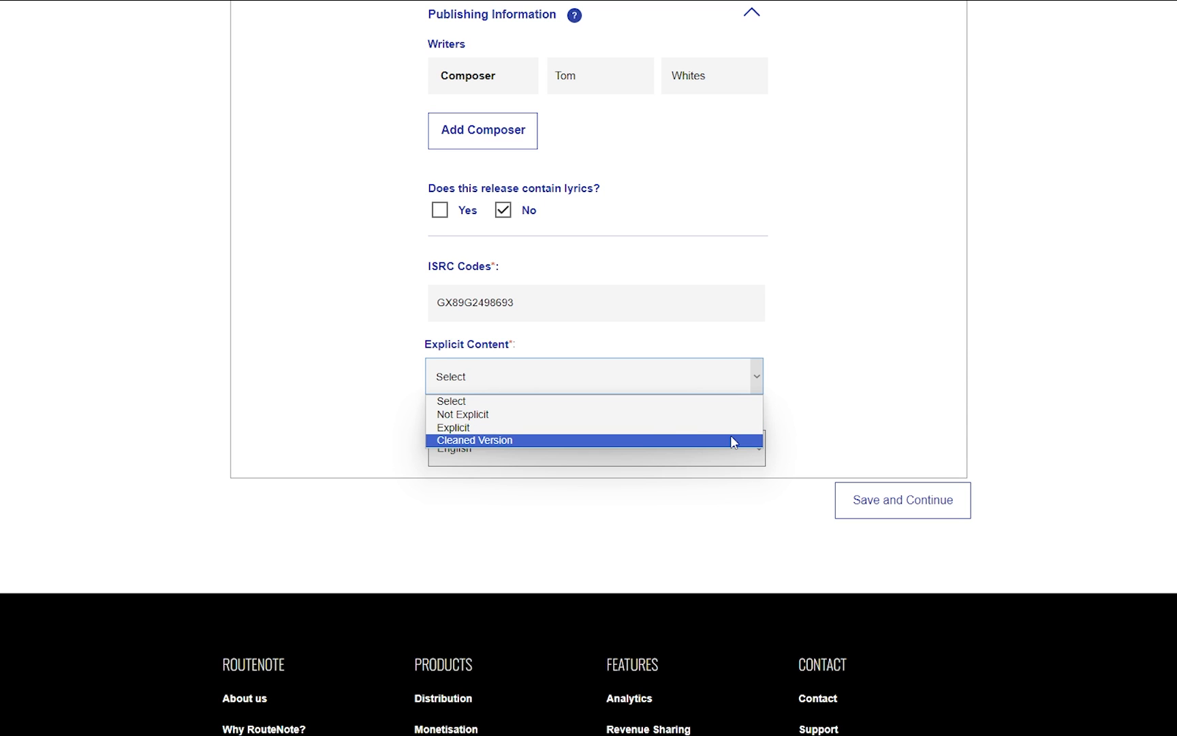
pyautogui.click(475, 440)
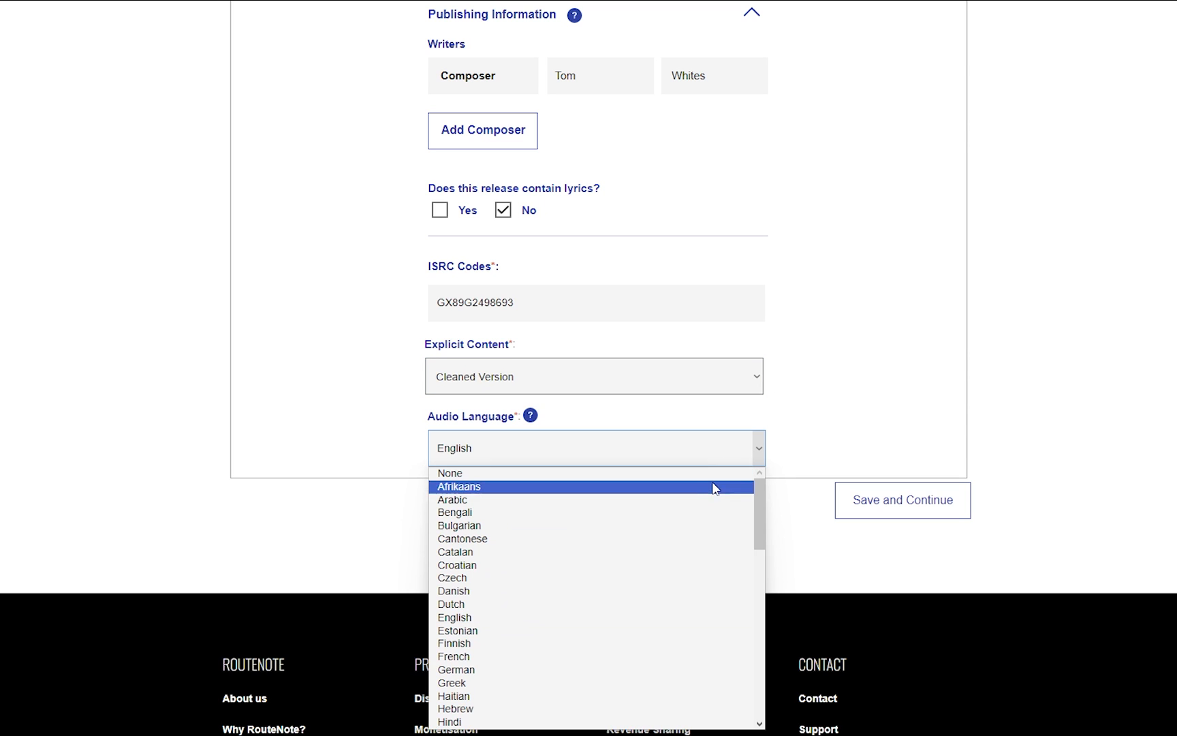
pyautogui.moveTo(694, 490)
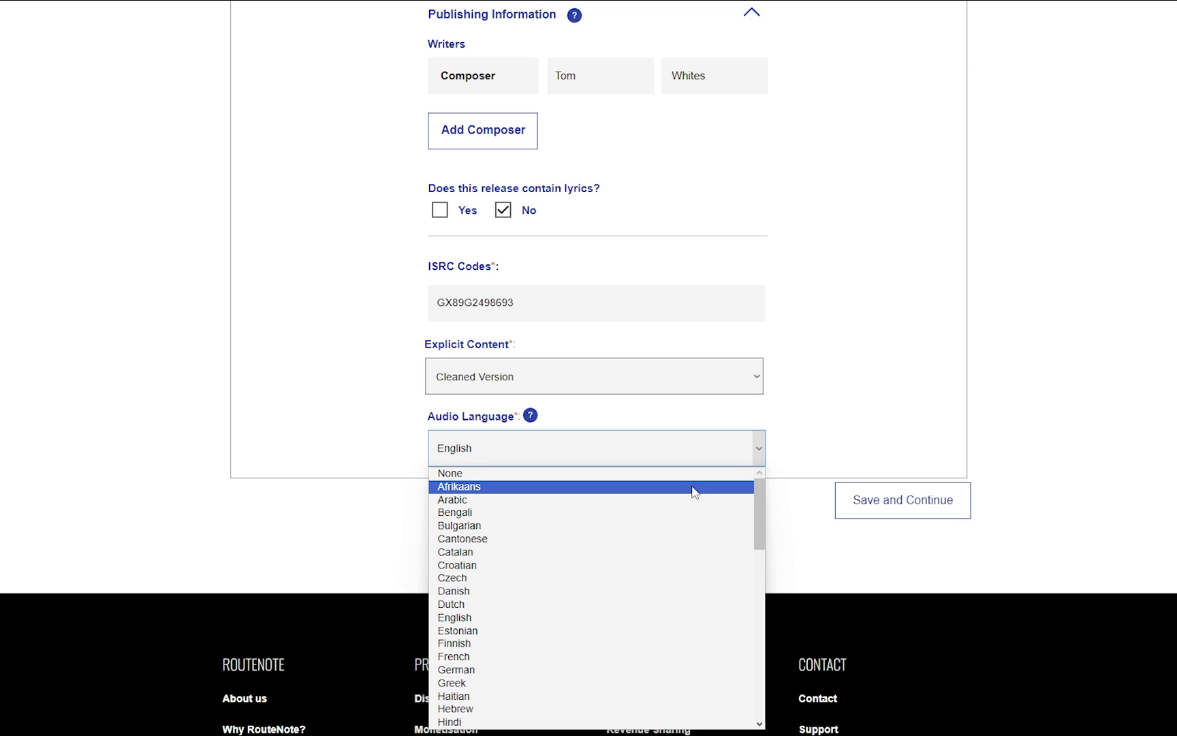